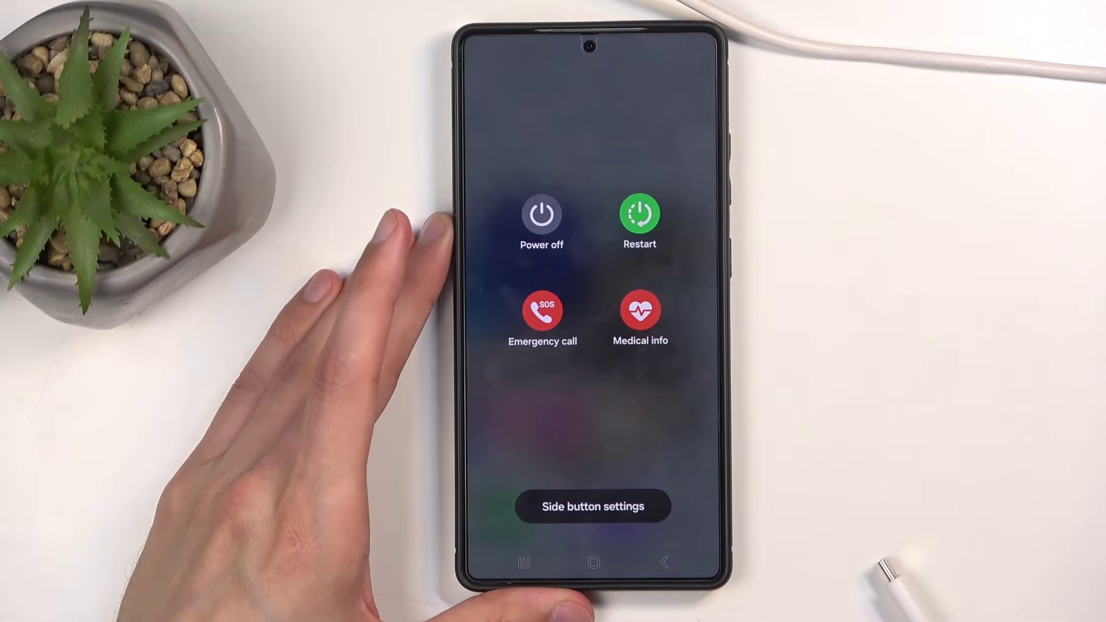
- Power off the phone from the power menu so it begins shutting down
left_click(639, 214)
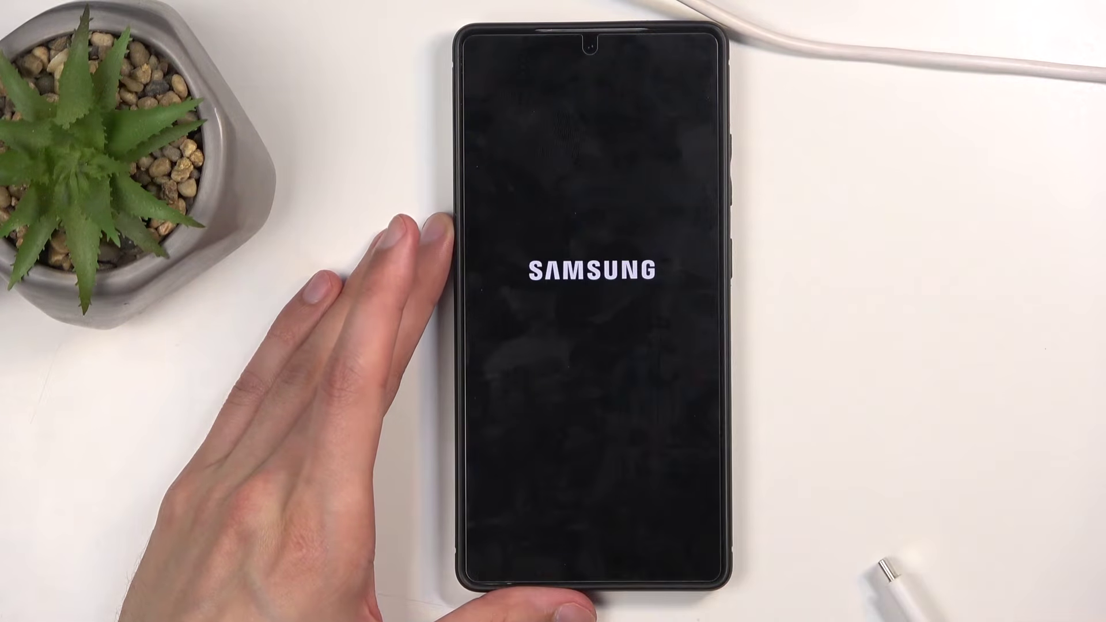